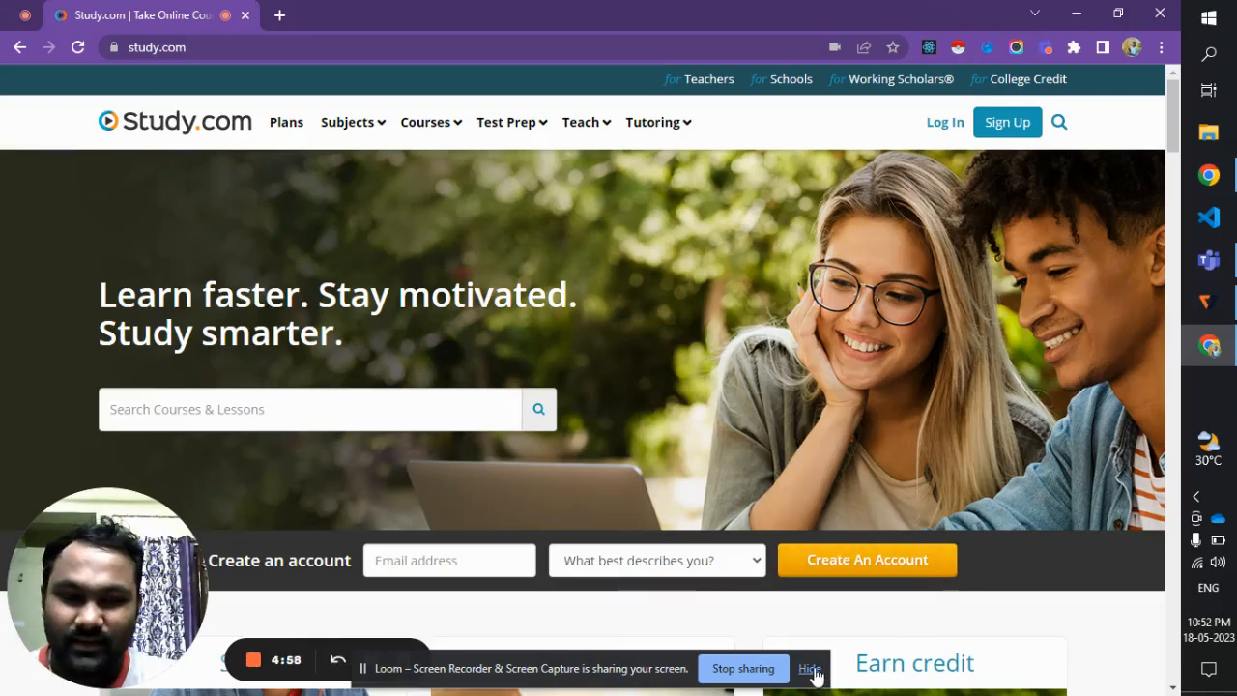
Search Study.com for 'Imperialism' and scroll through the lesson results list.
left_click(808, 669)
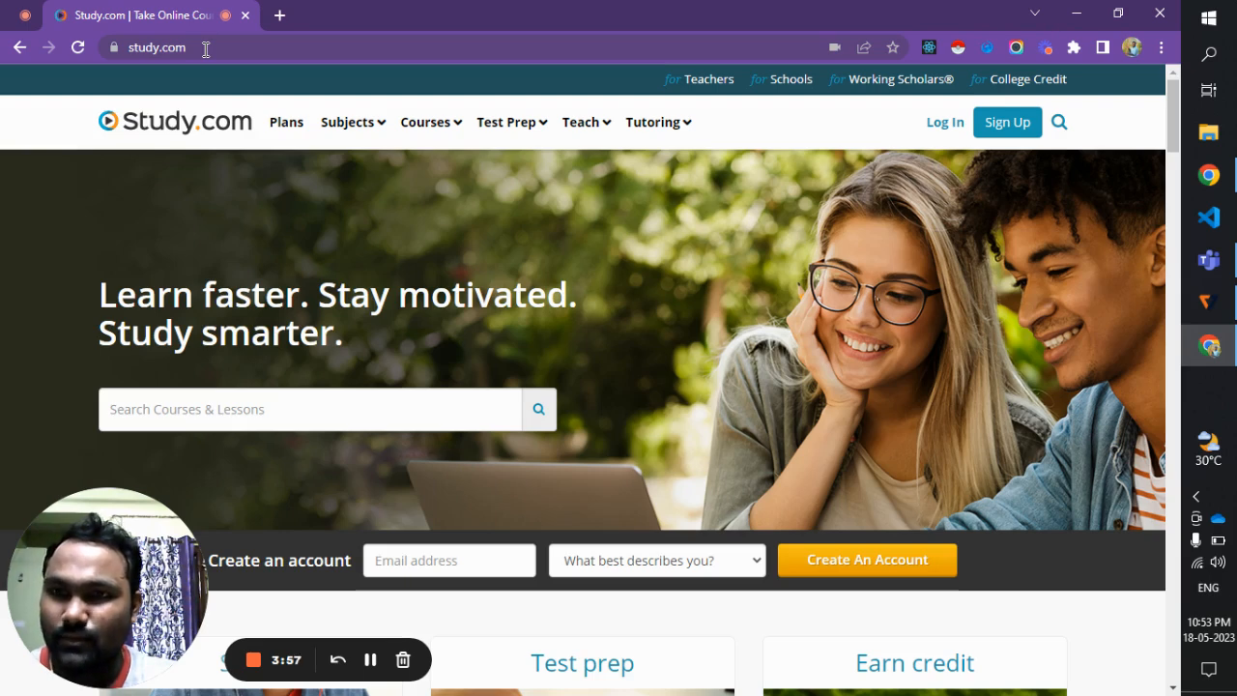
mouse_move(859, 182)
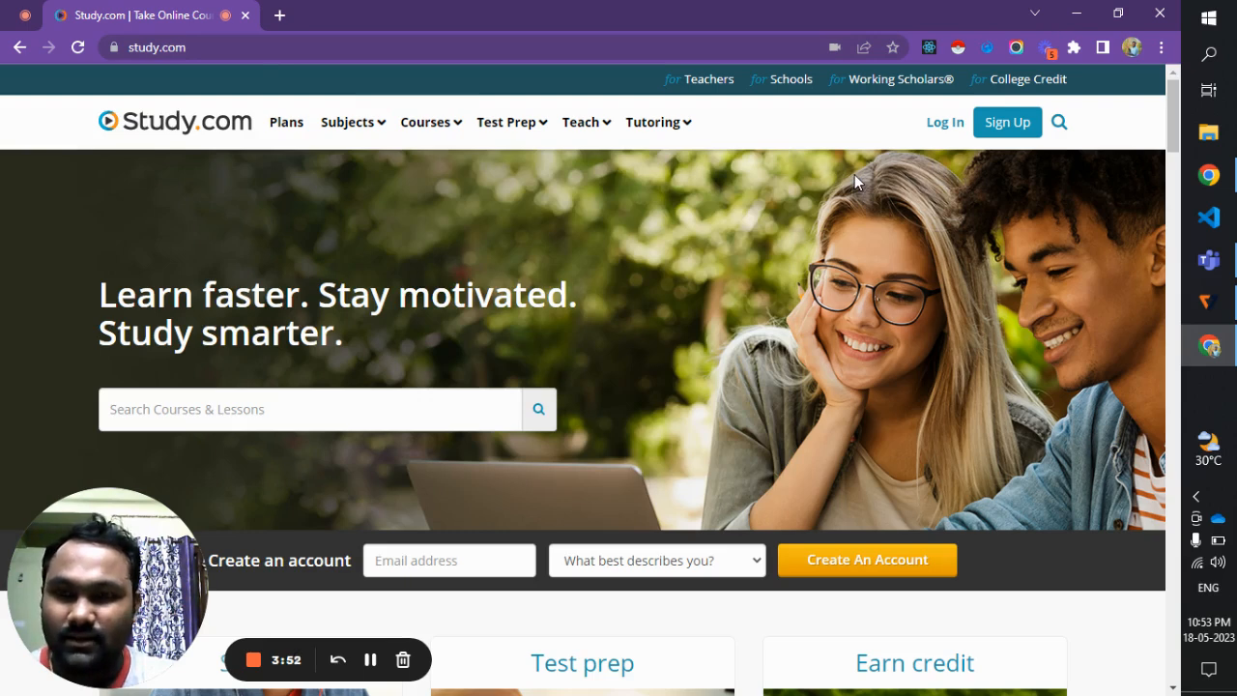
mouse_move(793, 181)
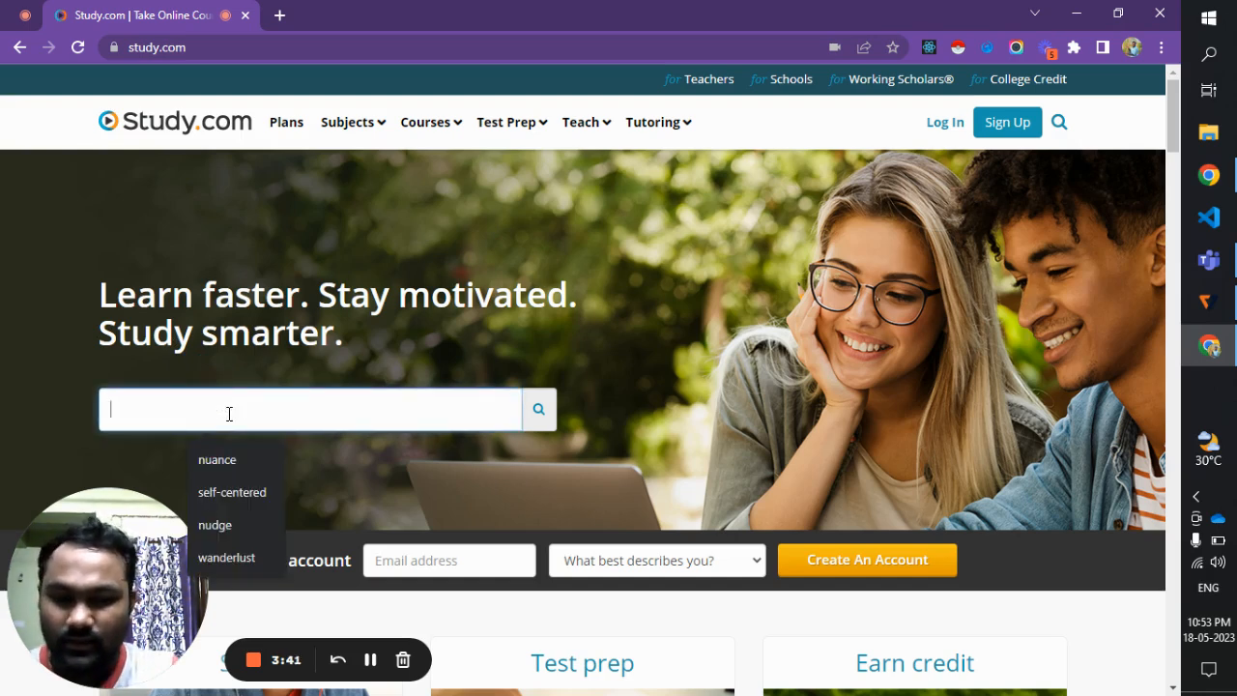
type("Imperialism")
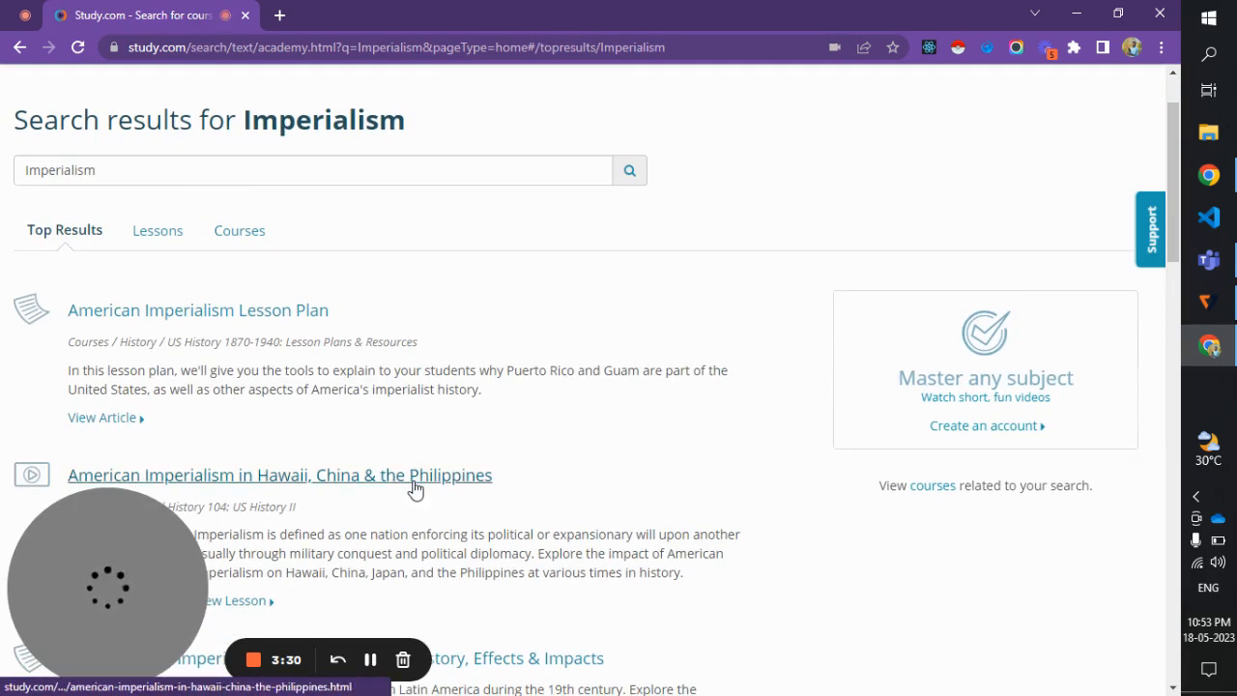
scroll("down", 3)
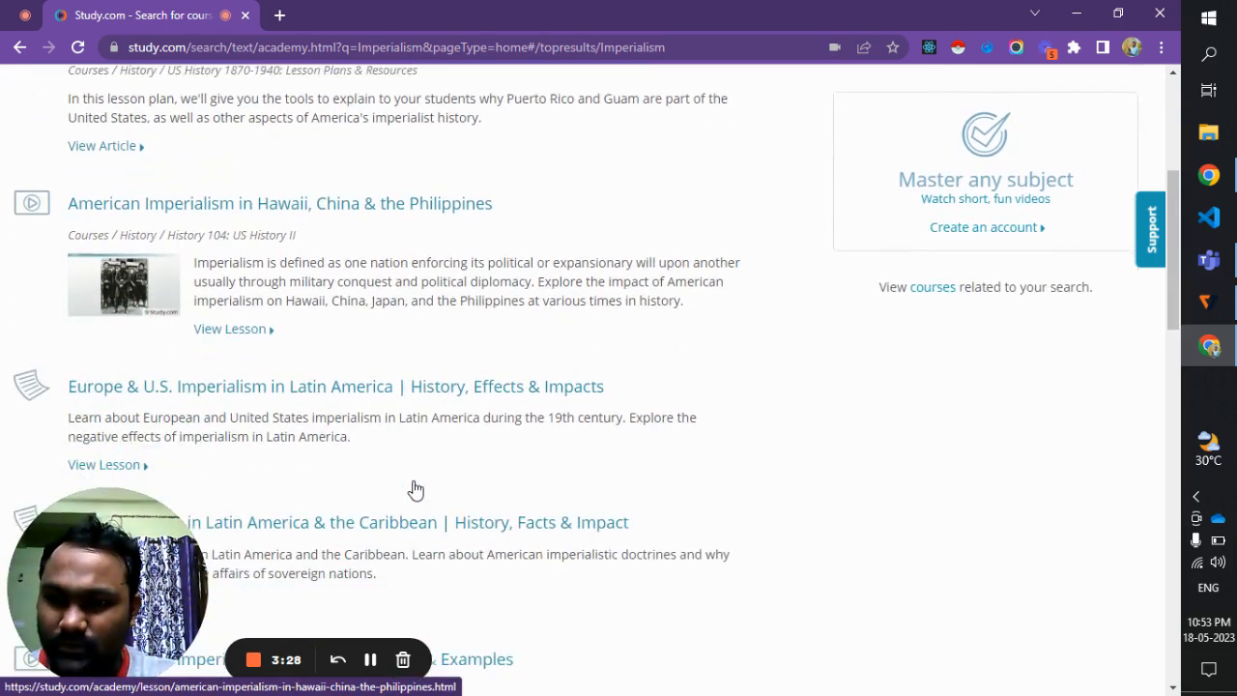
scroll("down", 3)
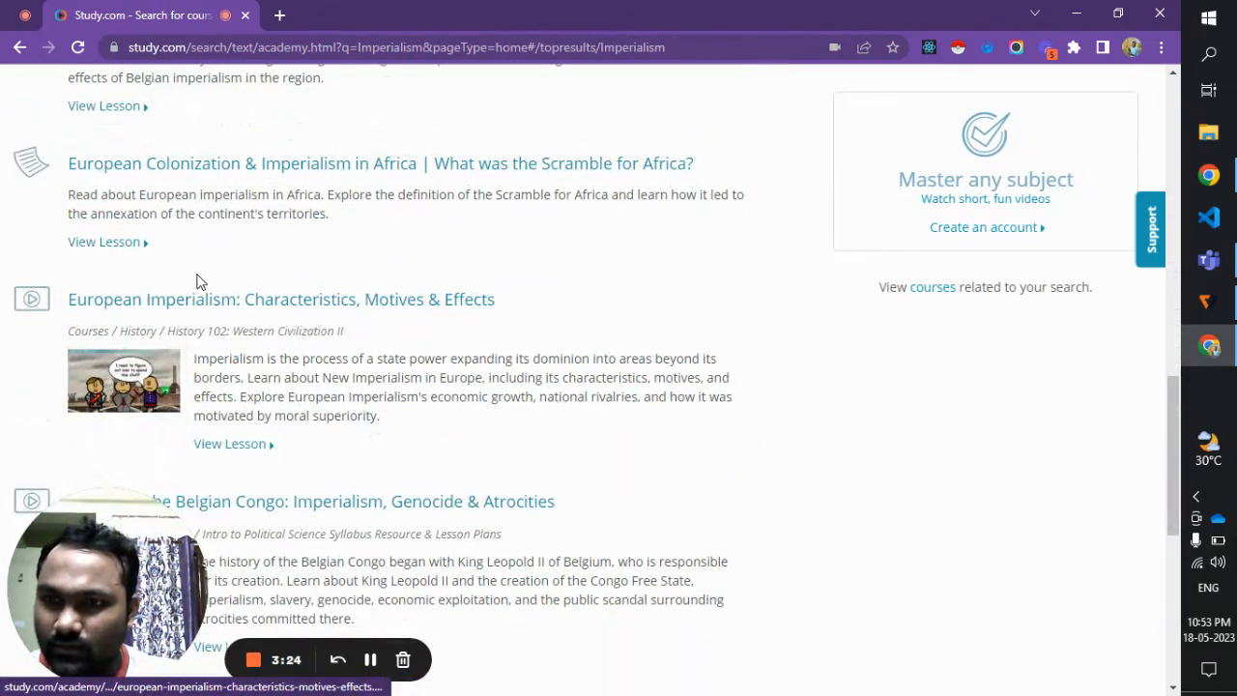
mouse_move(283, 297)
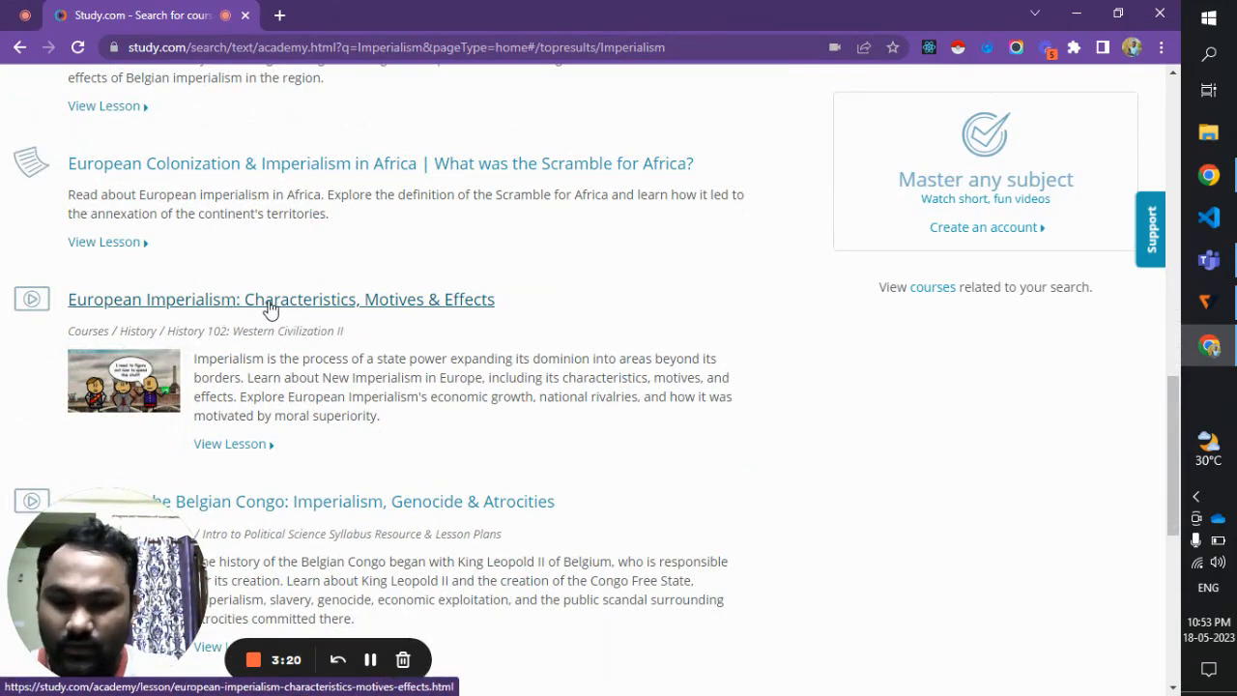
Start the European Imperialism: Characteristics, Motives & Effects lesson video with captions on.
left_click(280, 298)
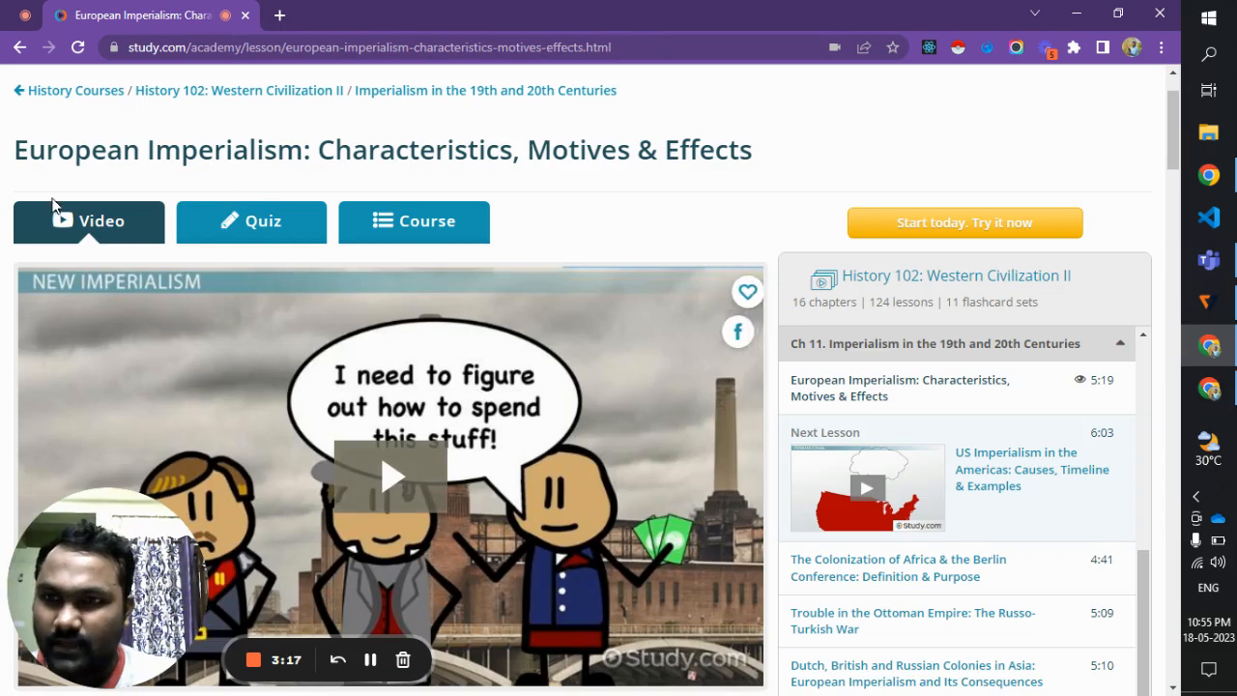
mouse_move(212, 474)
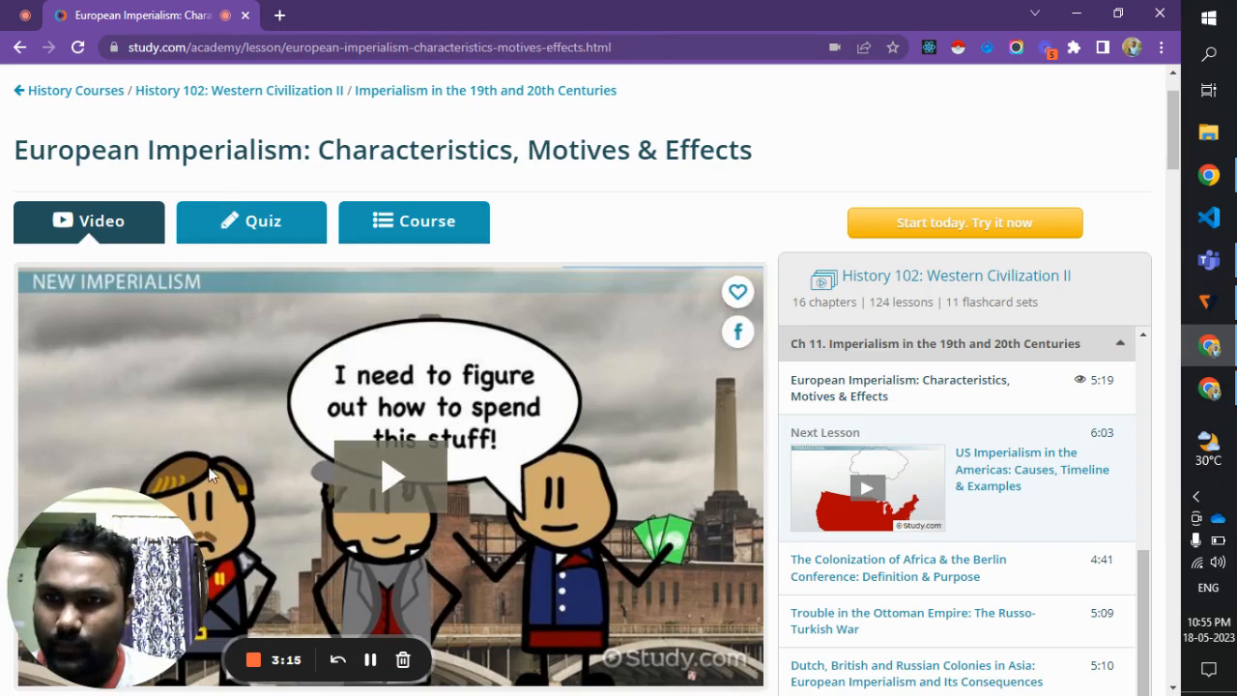
scroll("down", 3)
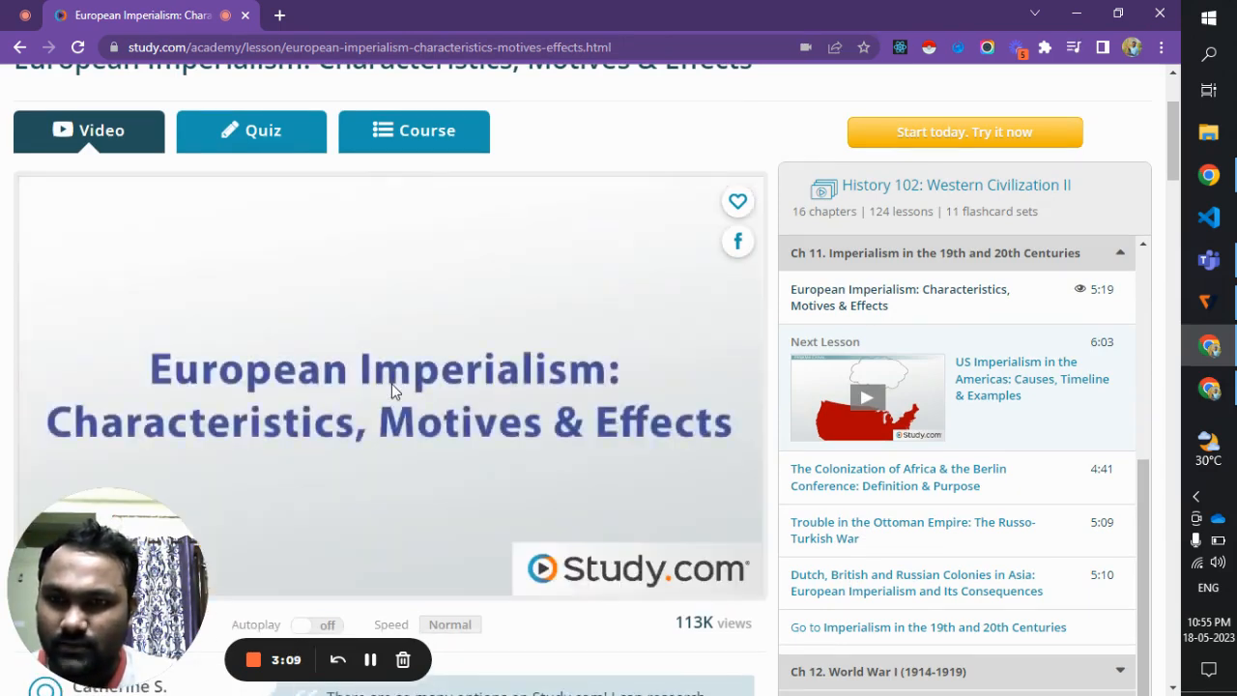
scroll("down", 3)
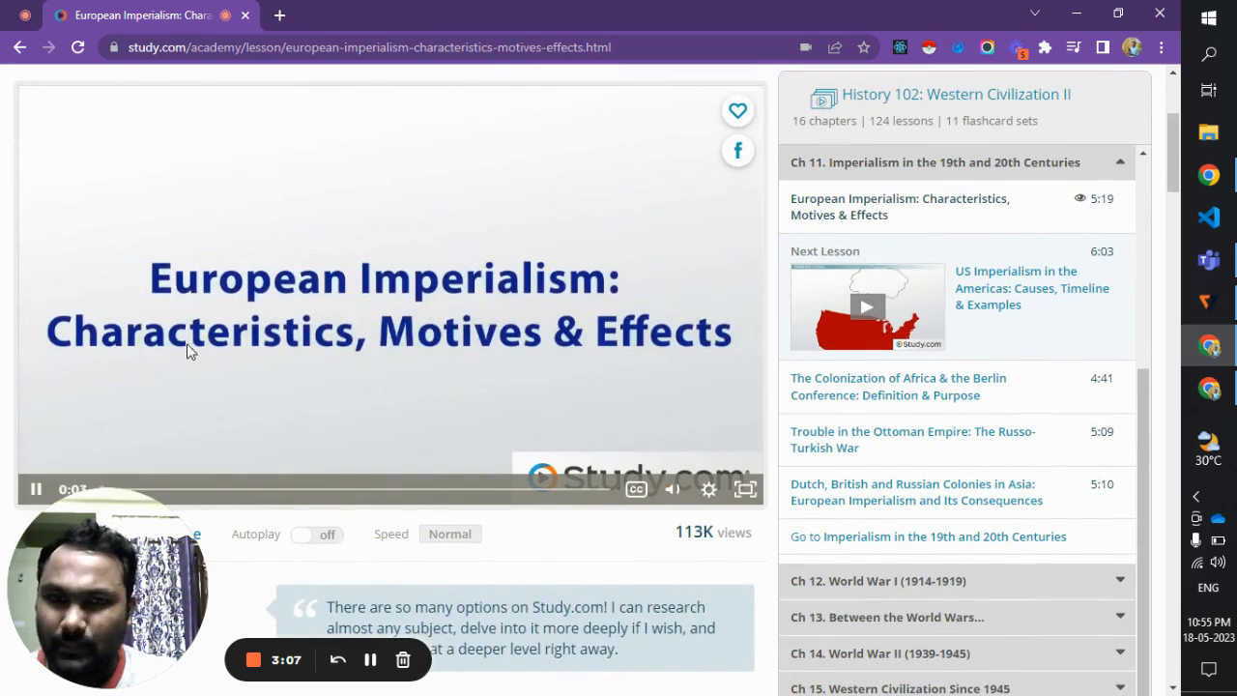
left_click(636, 487)
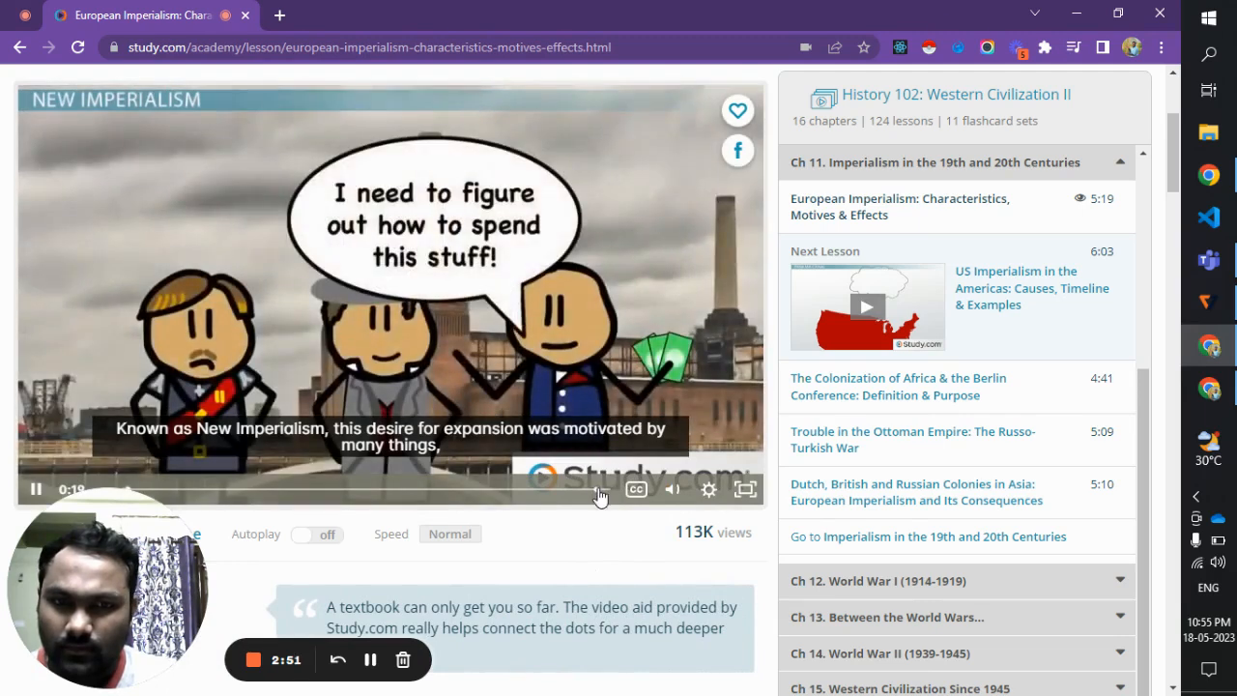
Scroll down to the player as the video plays ahead to the Great Game part around 2:28.
scroll("down", 3)
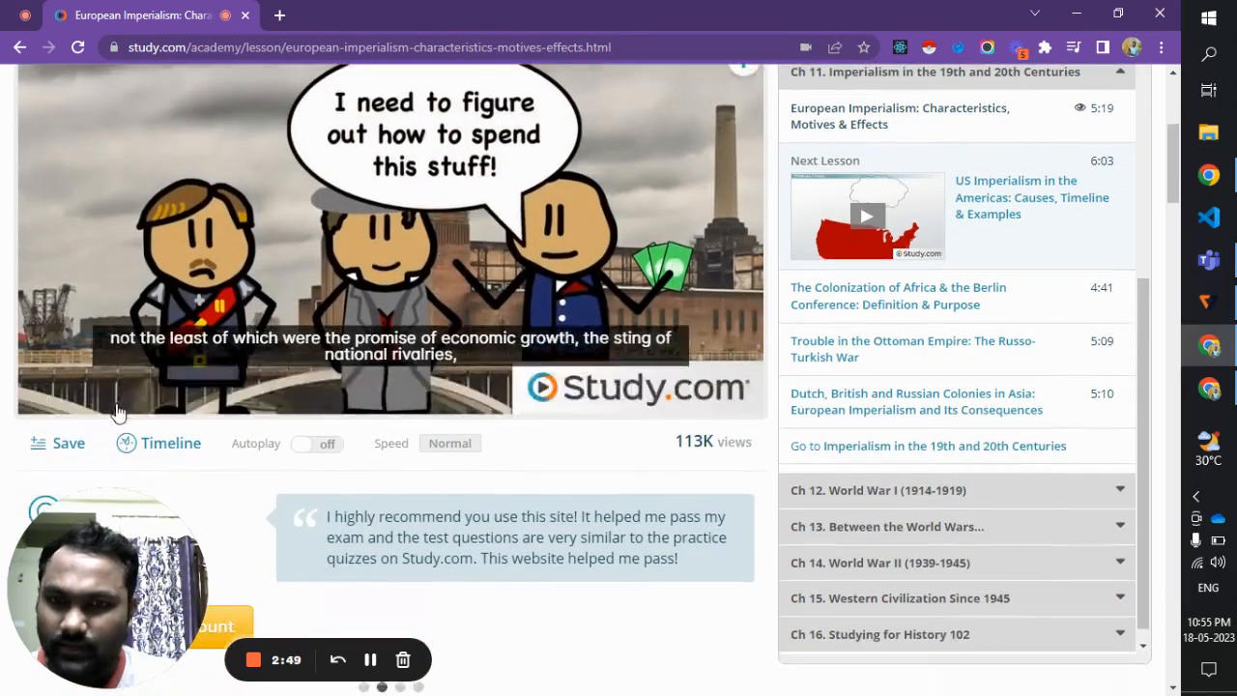
mouse_move(203, 406)
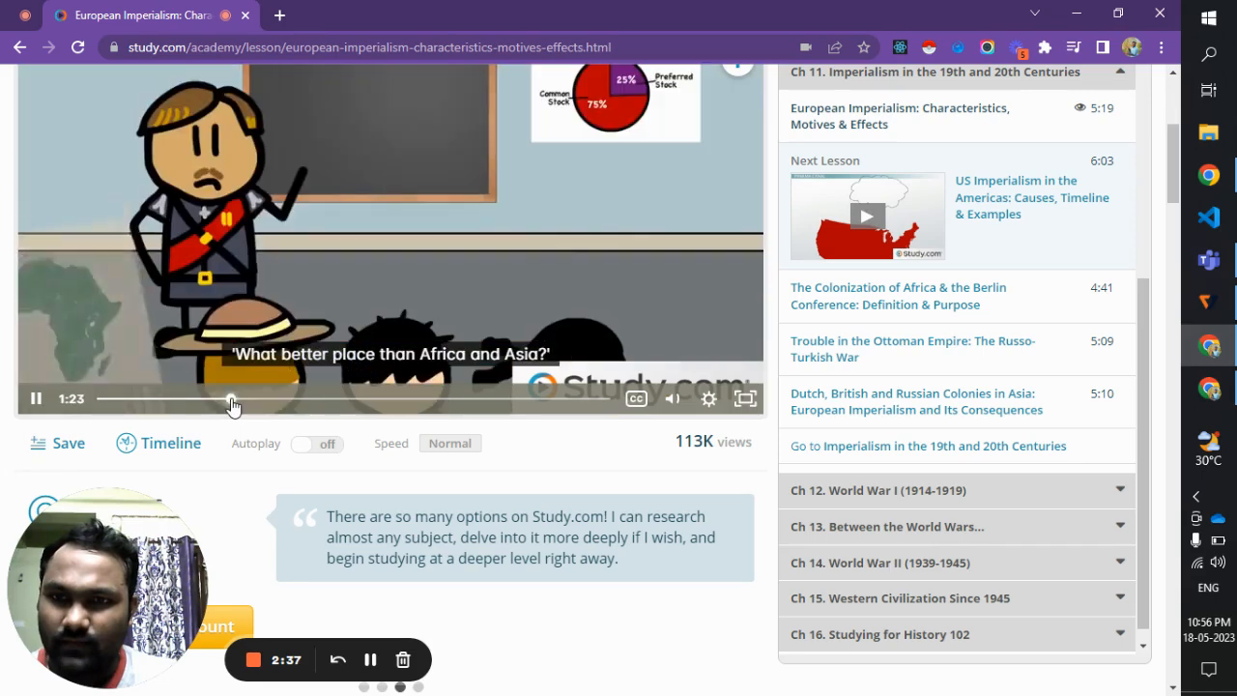
mouse_move(483, 336)
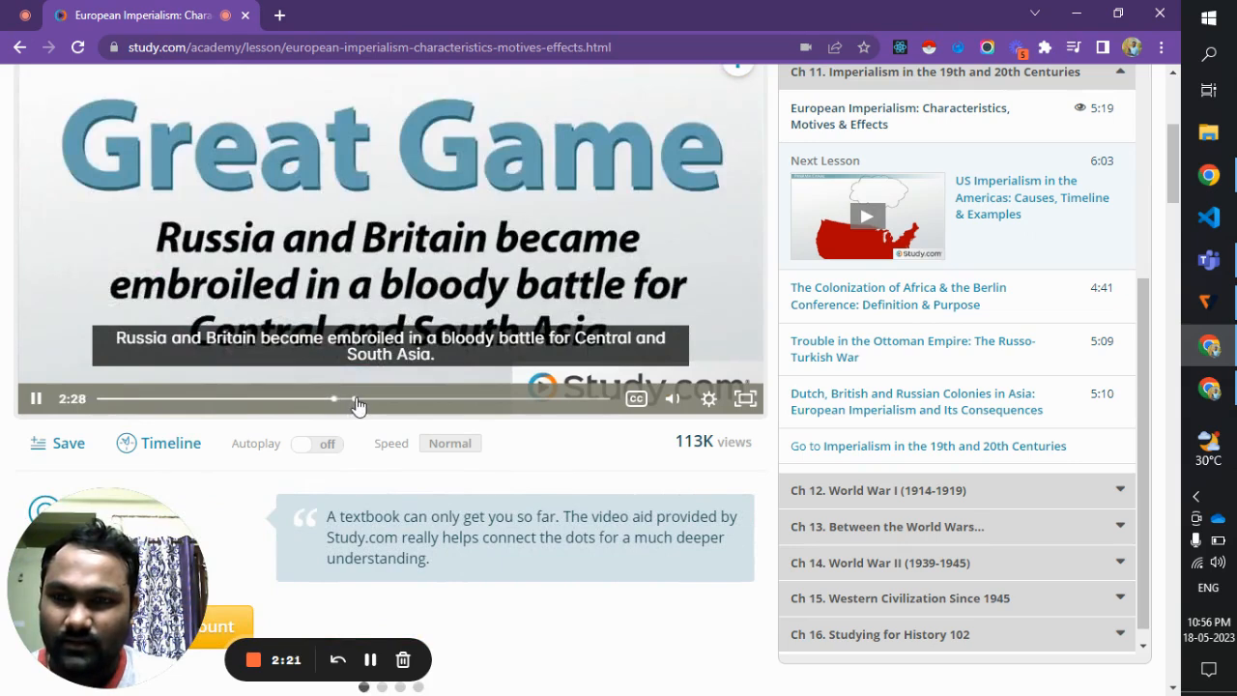
mouse_move(615, 404)
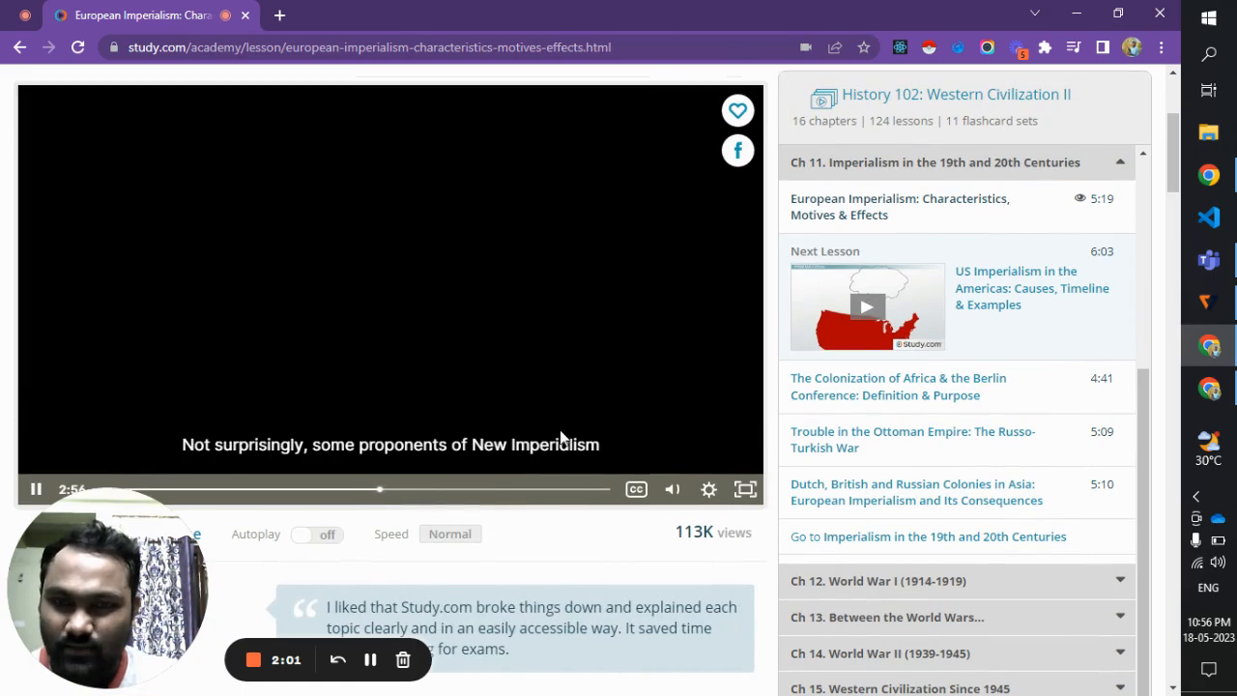
mouse_move(274, 479)
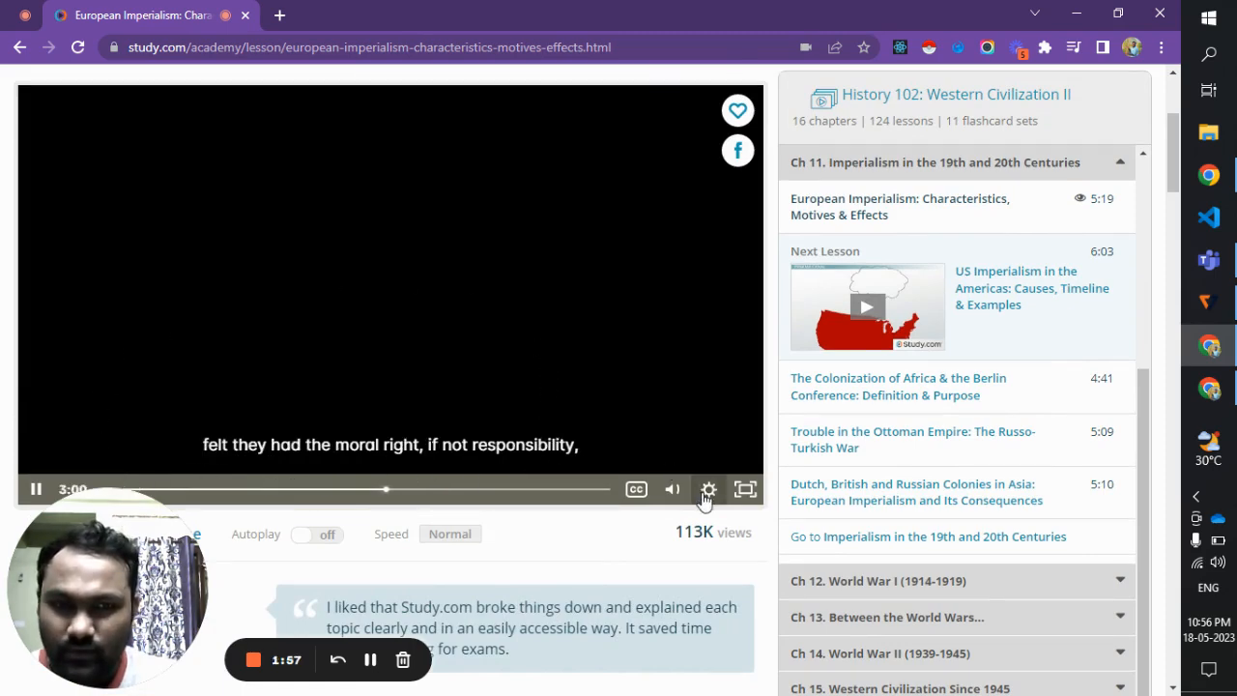
Check the player's settings gear while the video plays past the three-minute mark.
left_click(708, 487)
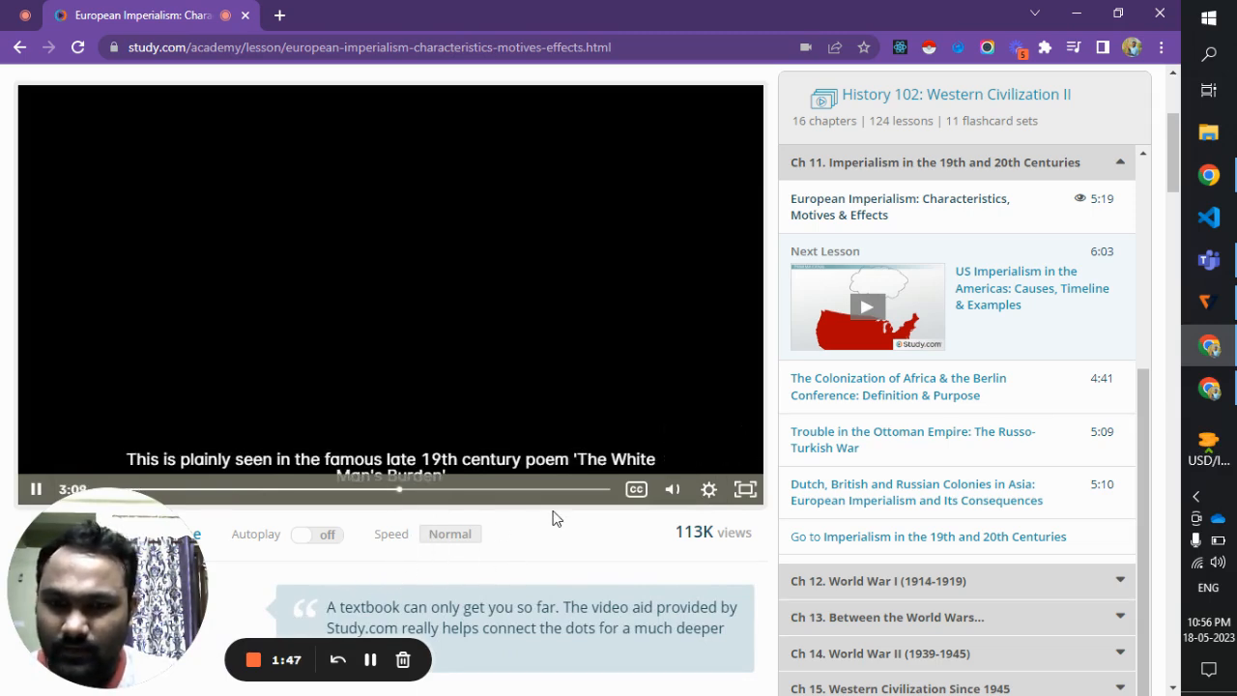
mouse_move(513, 538)
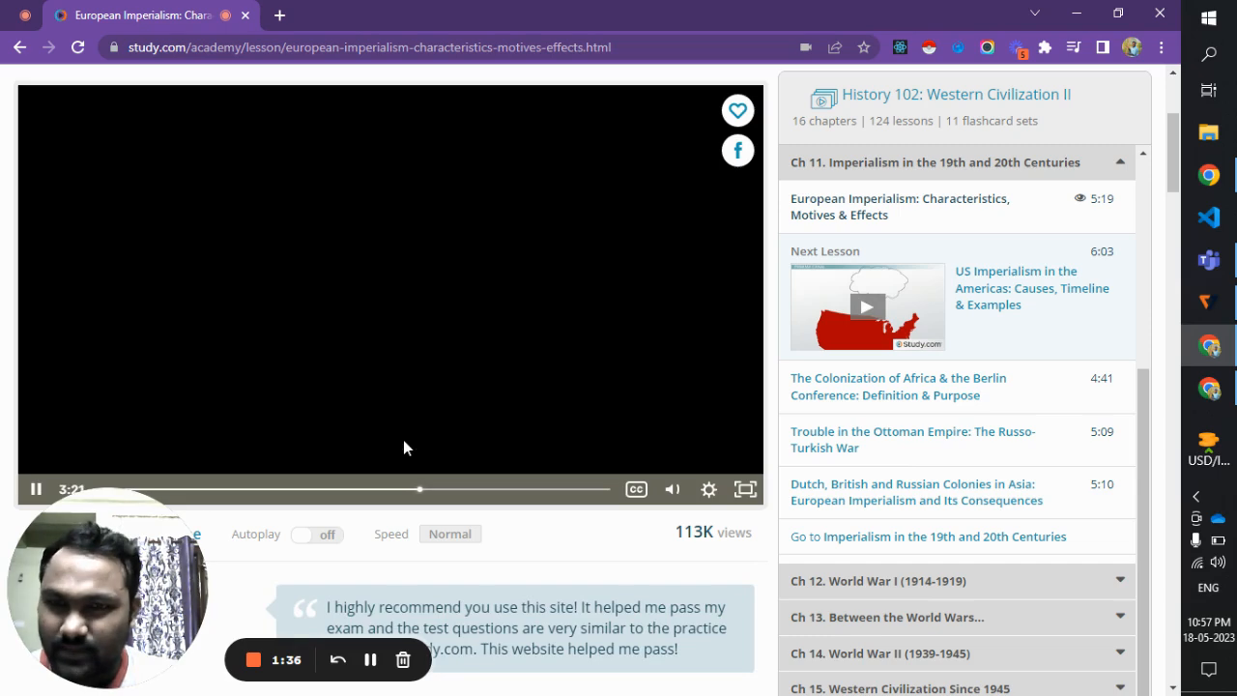
mouse_move(314, 452)
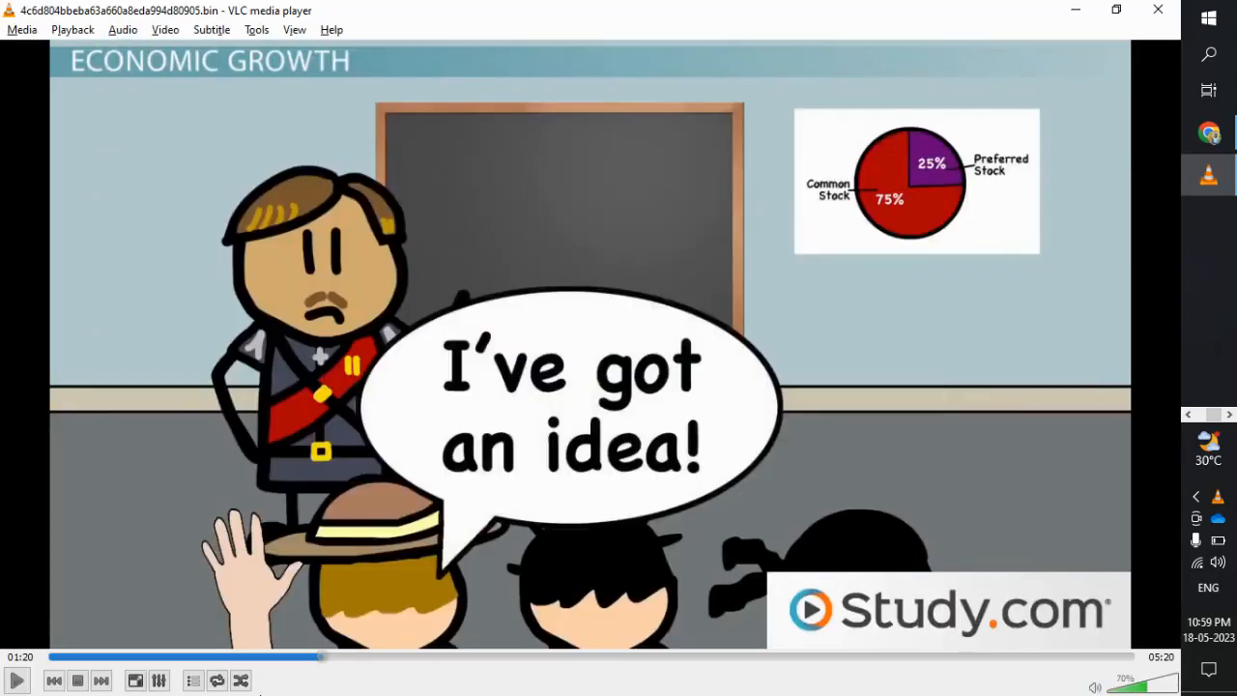
Play the downloaded lesson in VLC and pause it at 1:26 on the Economic Growth maps.
left_click(16, 681)
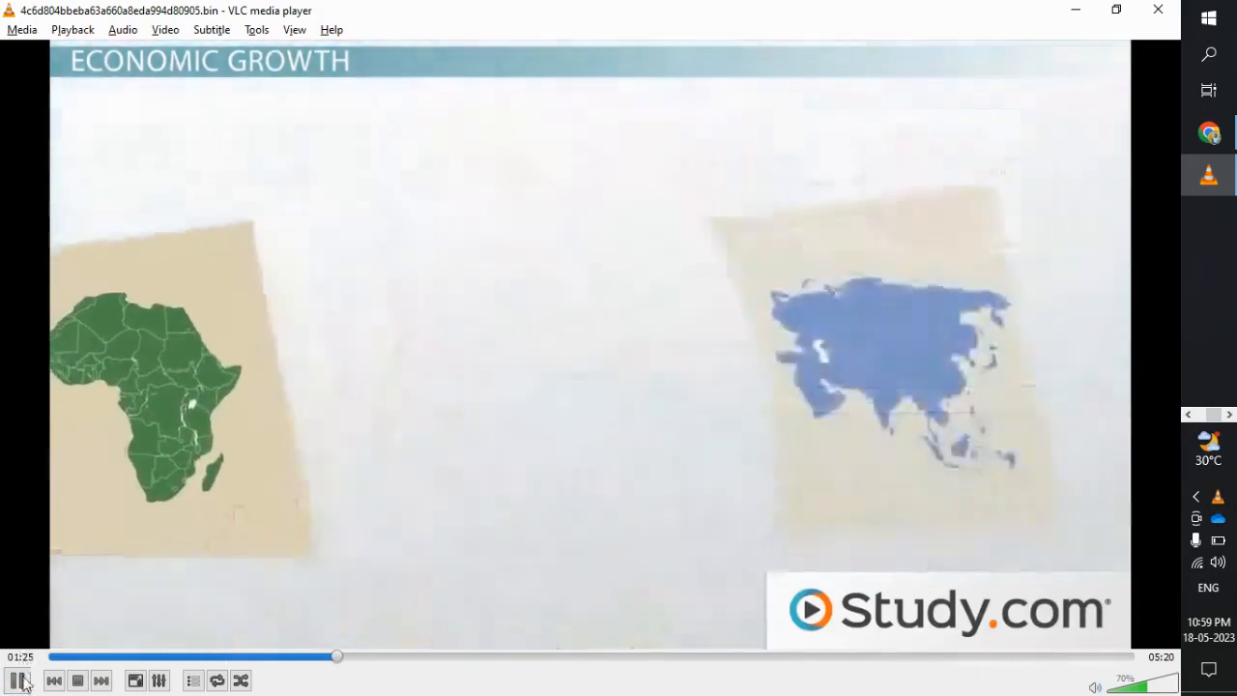
left_click(17, 680)
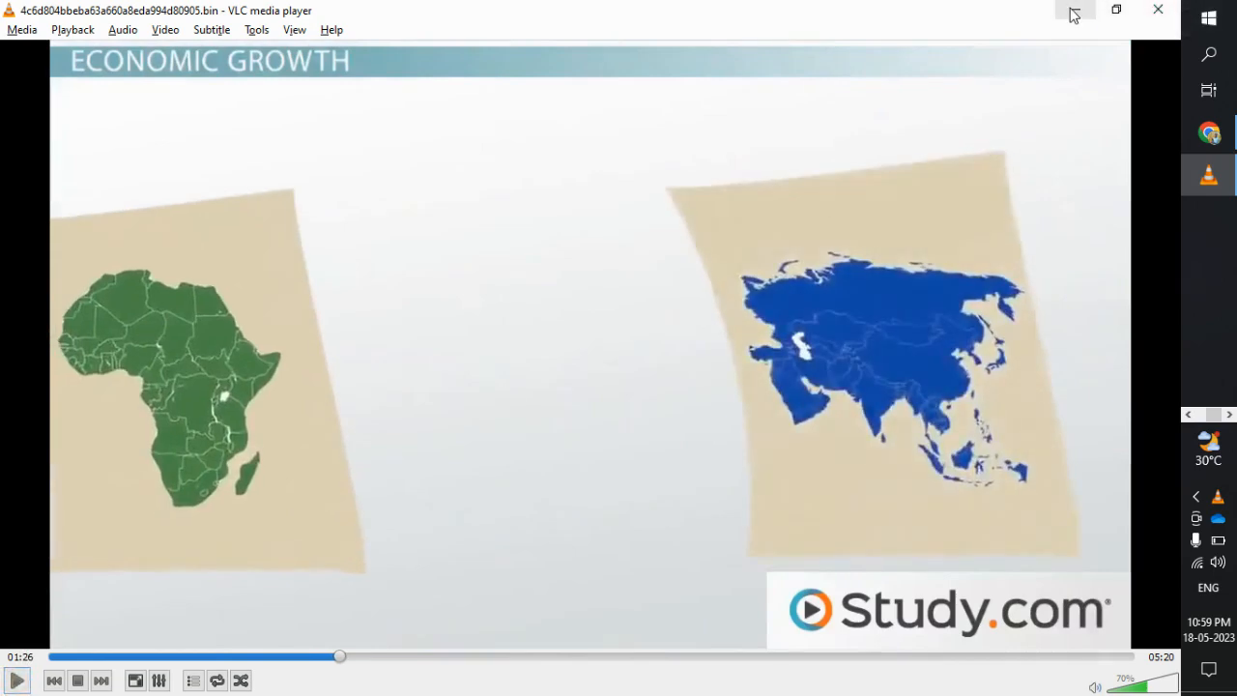